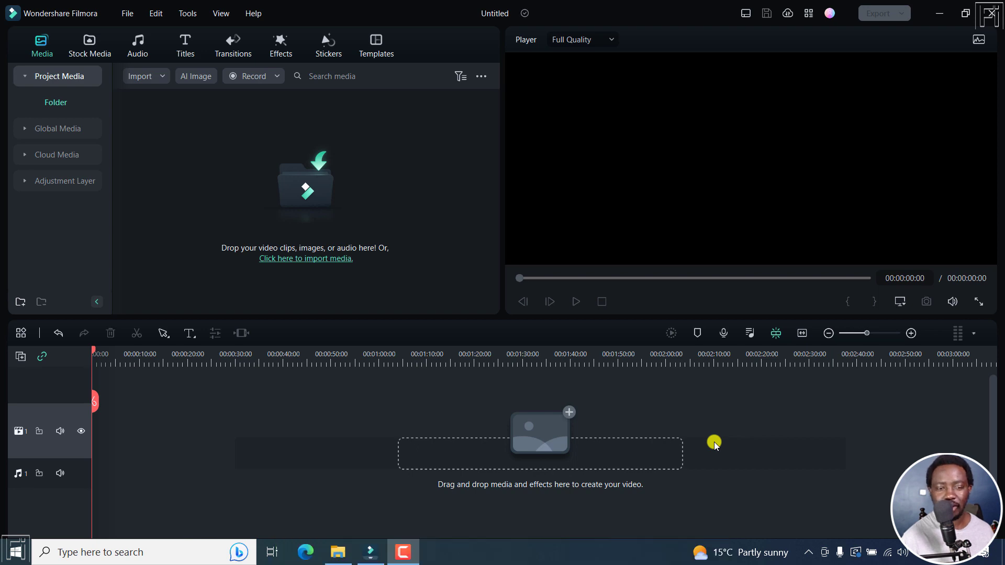
Step: Start importing media into the empty project, bringing up the file browser
{"action": "left_click", "coordinate": [305, 258]}
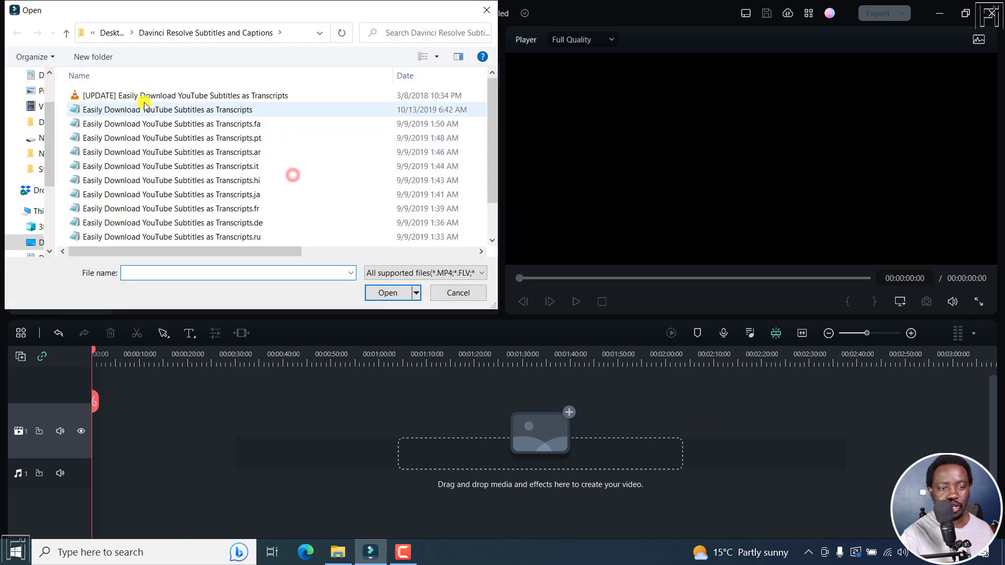
Step: Import the [UPDATE] YouTube subtitles video and lay it on the timeline
{"action": "left_click", "coordinate": [387, 292]}
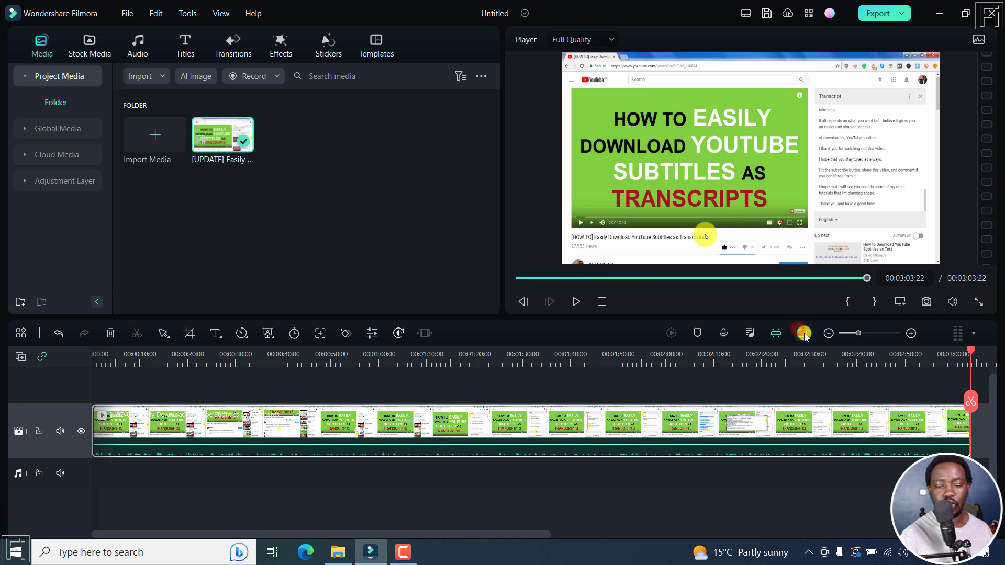
{"action": "mouse_move", "coordinate": [658, 326]}
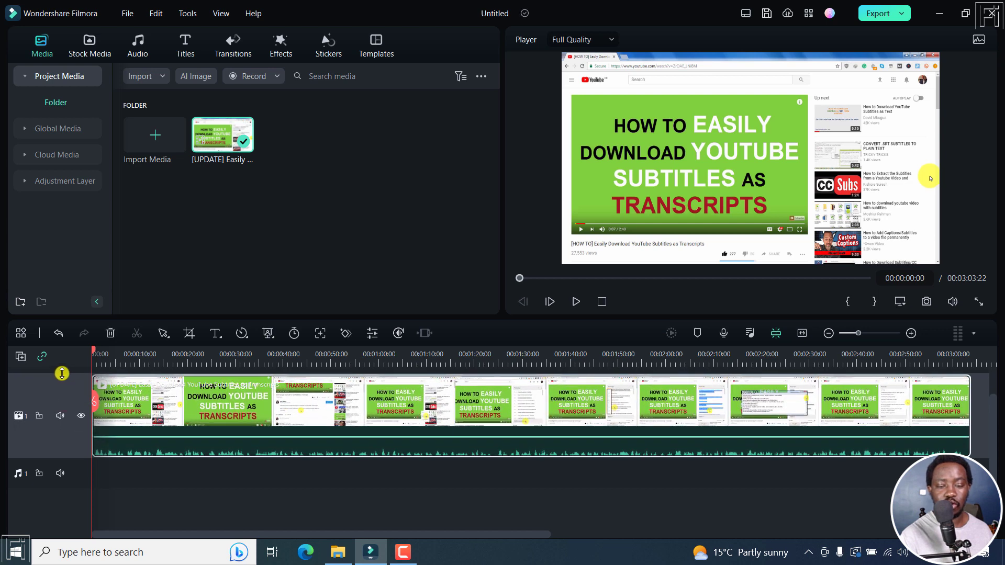
{"action": "left_click", "coordinate": [575, 301]}
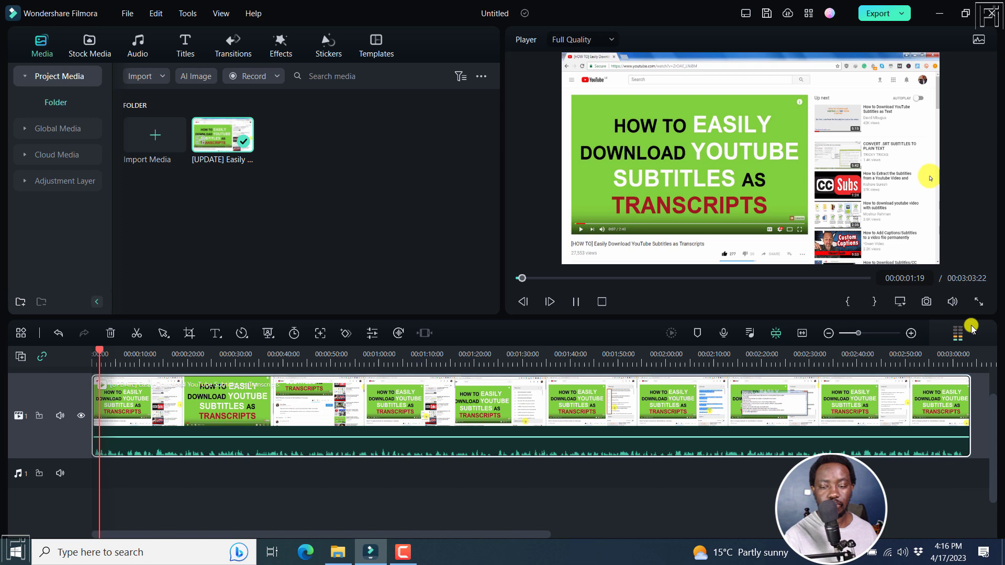
{"action": "left_click", "coordinate": [958, 333]}
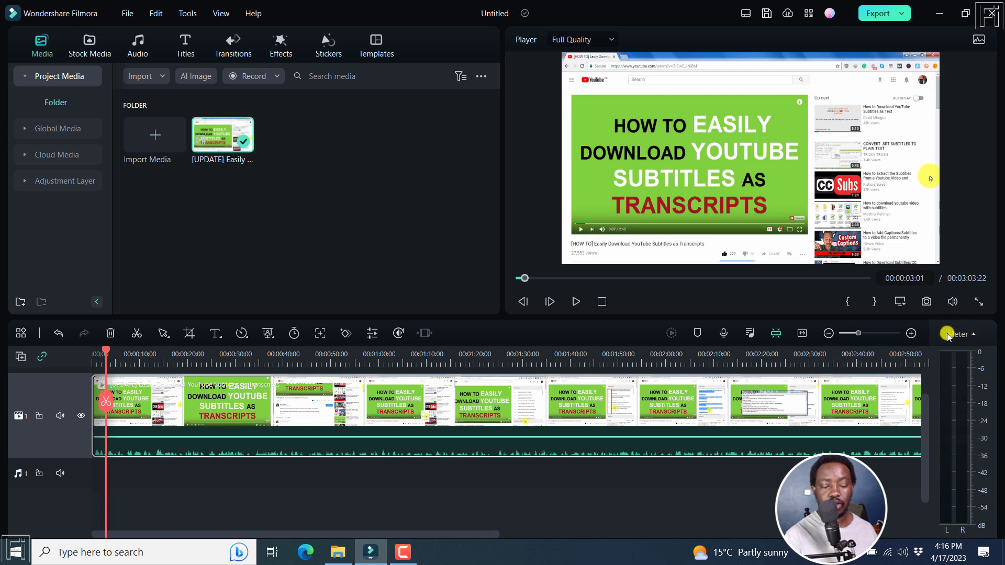
{"action": "mouse_move", "coordinate": [625, 482]}
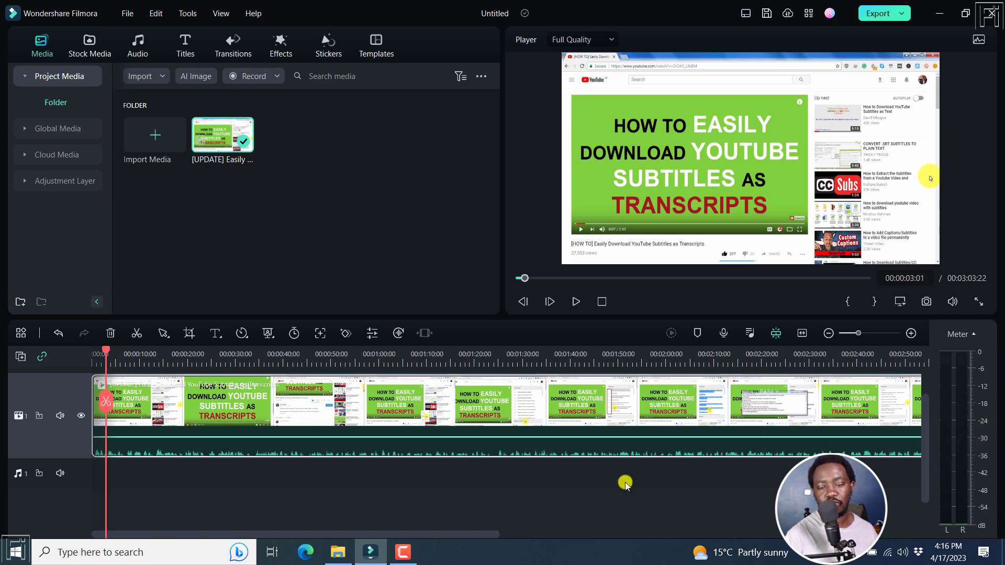
{"action": "mouse_move", "coordinate": [404, 436]}
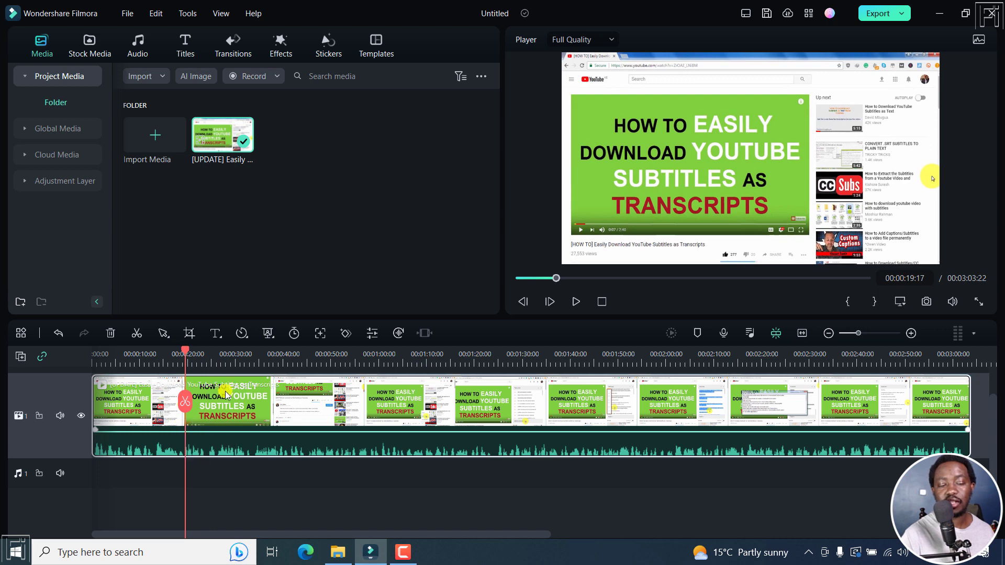
{"action": "mouse_move", "coordinate": [186, 445]}
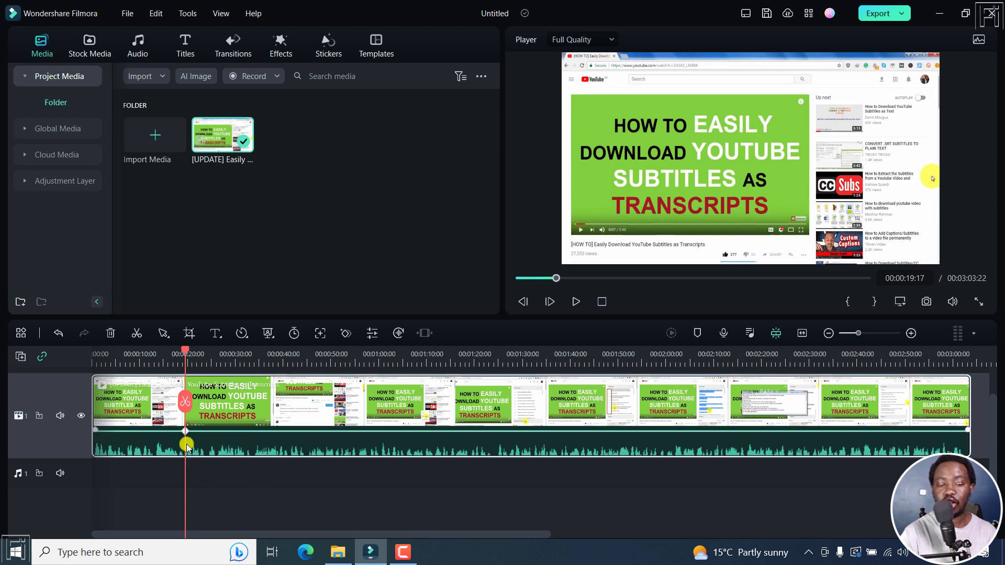
{"action": "mouse_move", "coordinate": [179, 428]}
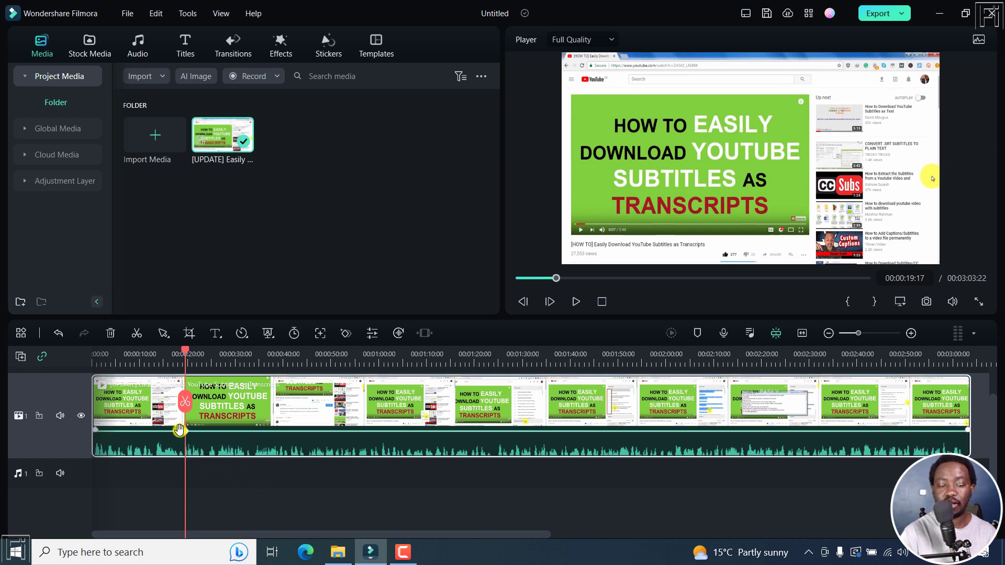
{"action": "mouse_move", "coordinate": [178, 433]}
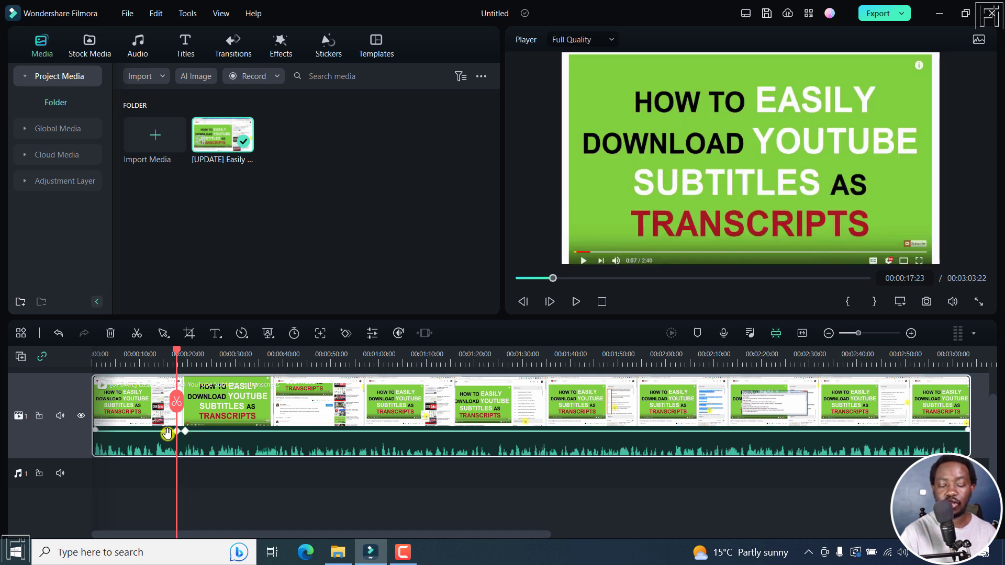
{"action": "mouse_move", "coordinate": [252, 433]}
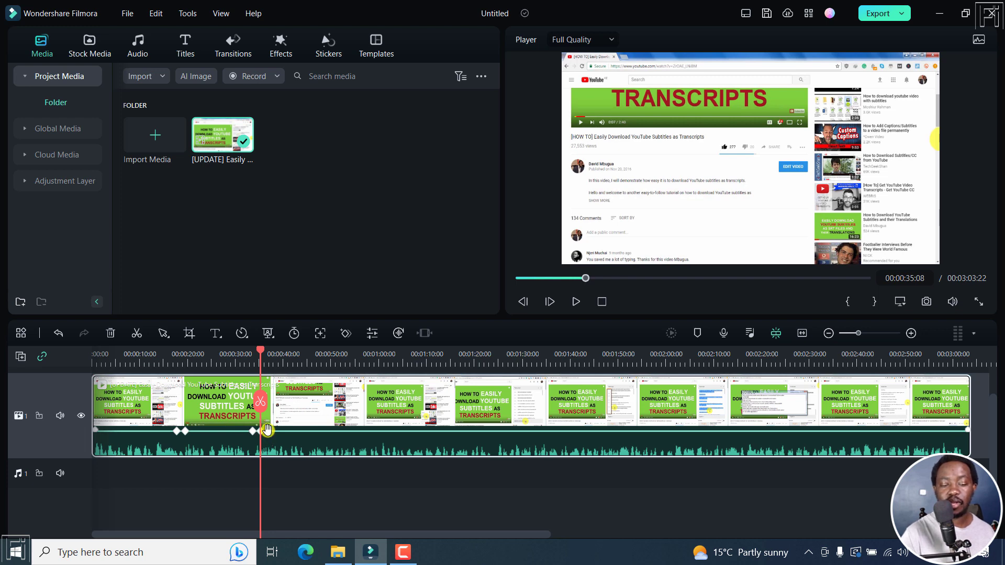
{"action": "mouse_move", "coordinate": [179, 429]}
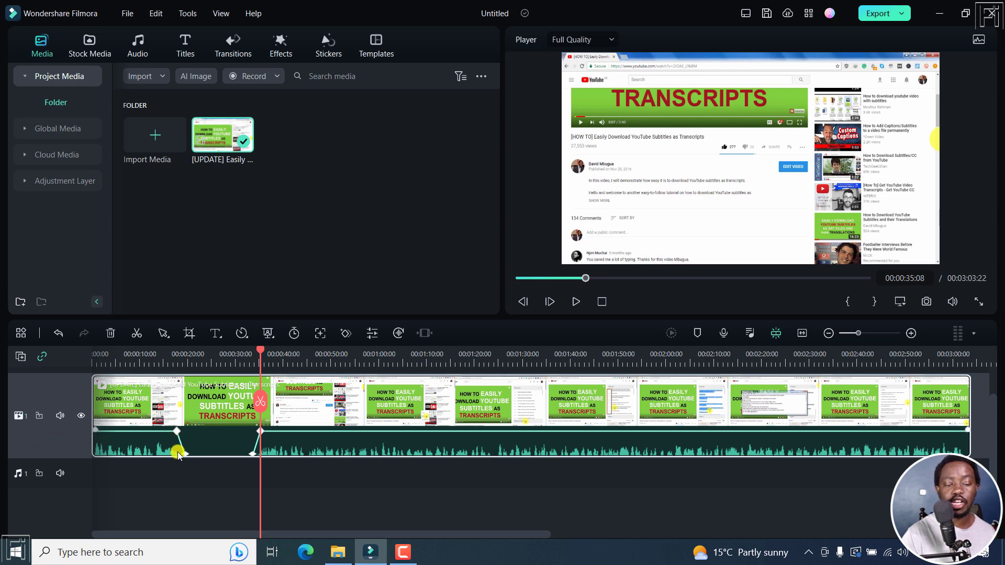
{"action": "mouse_move", "coordinate": [274, 496]}
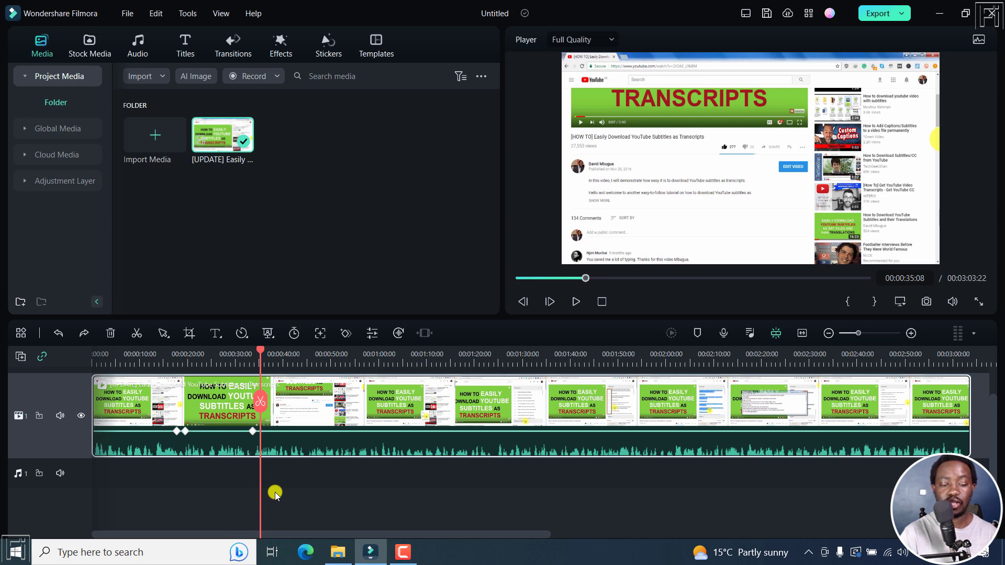
{"action": "mouse_move", "coordinate": [252, 431]}
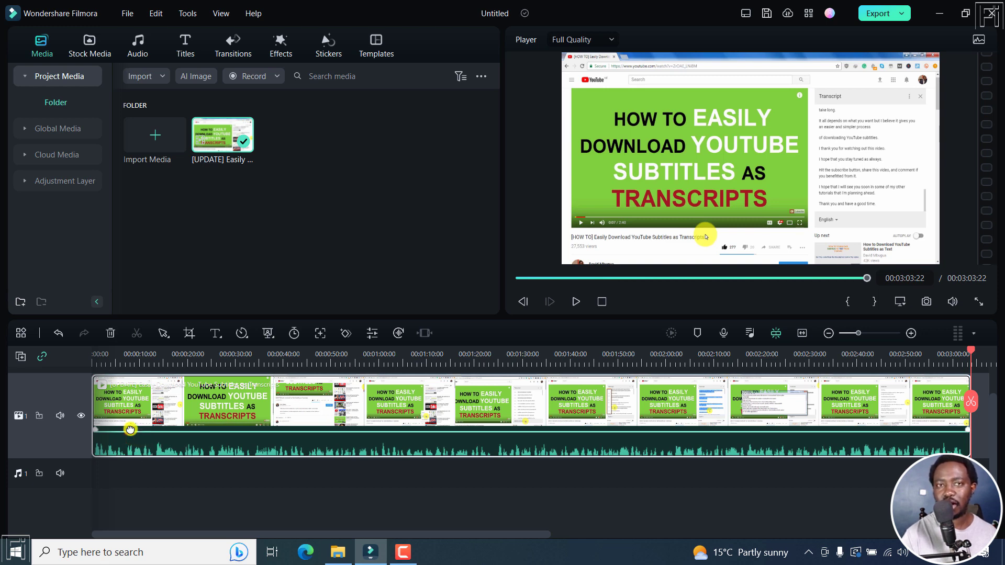
{"action": "mouse_move", "coordinate": [235, 445]}
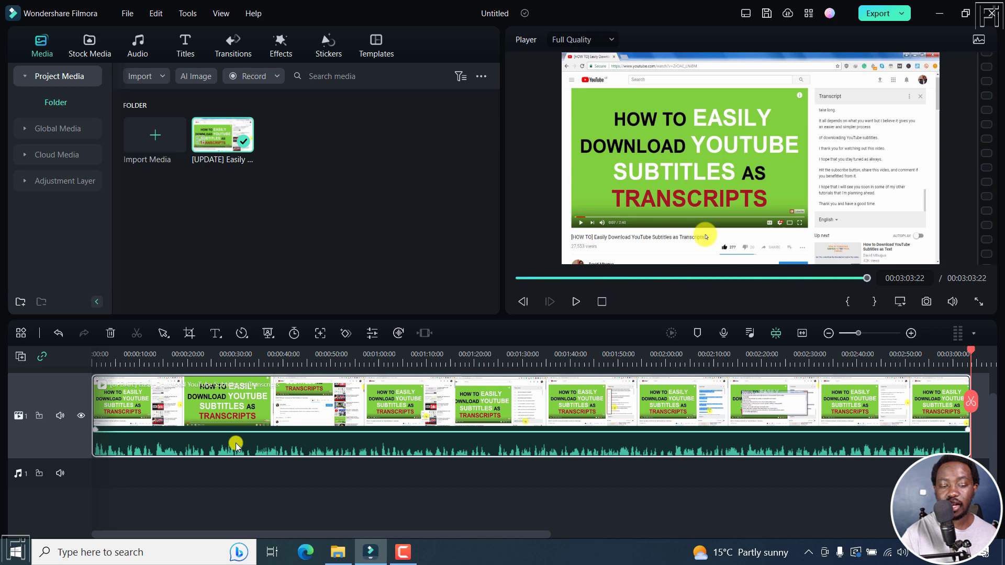
{"action": "mouse_move", "coordinate": [243, 447]}
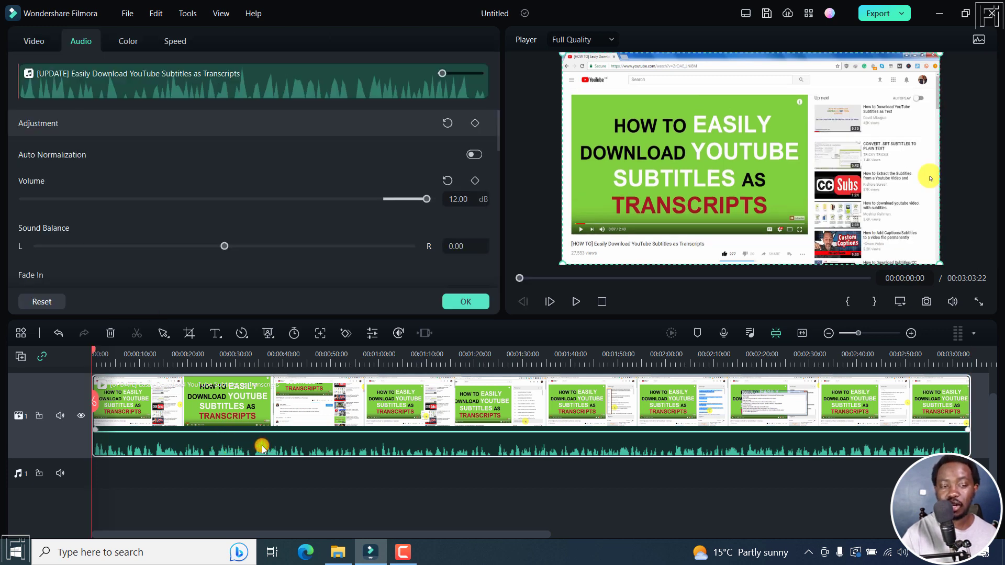
{"action": "mouse_move", "coordinate": [99, 69]}
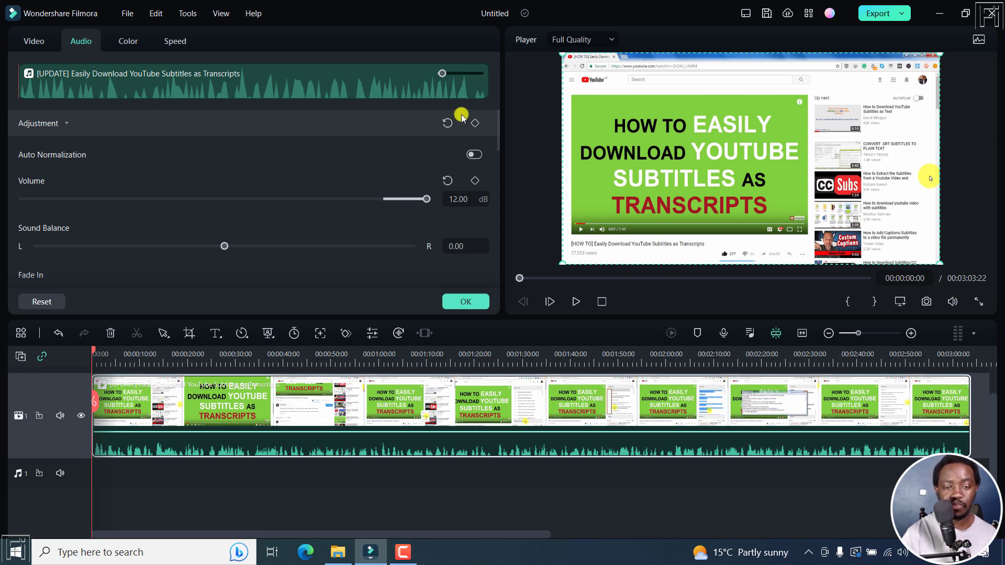
Step: Show the clip's Audio adjustment settings with Volume at 12.00 dB
{"action": "left_click", "coordinate": [34, 40]}
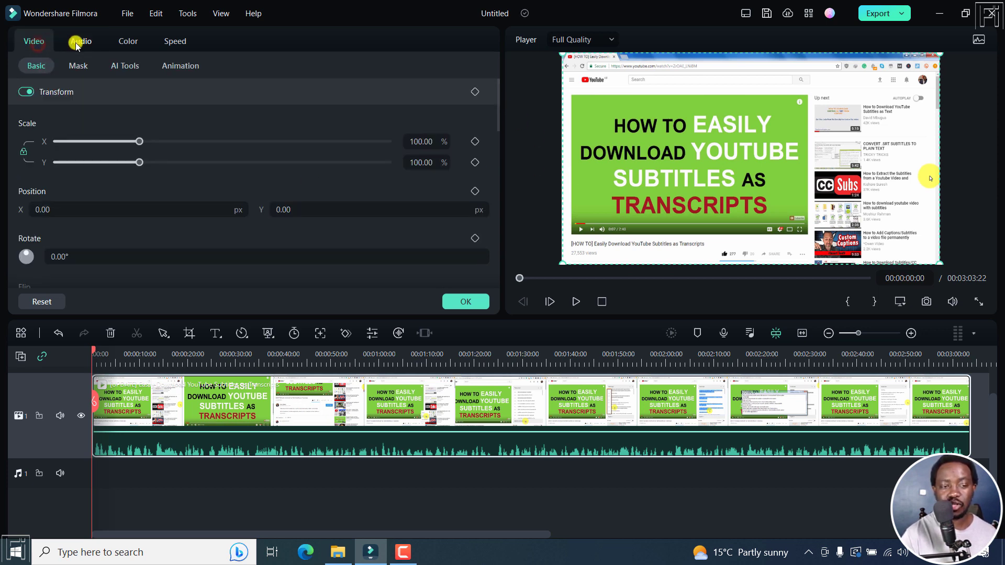
{"action": "left_click", "coordinate": [80, 40]}
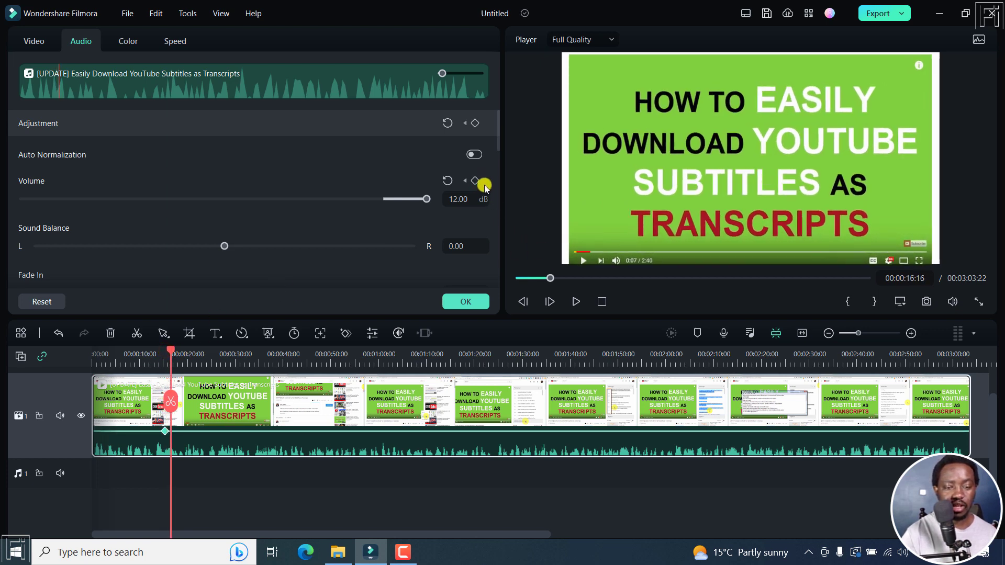
Step: Add volume keyframes near 16 and 33 seconds on the clip's audio line
{"action": "left_click", "coordinate": [475, 181]}
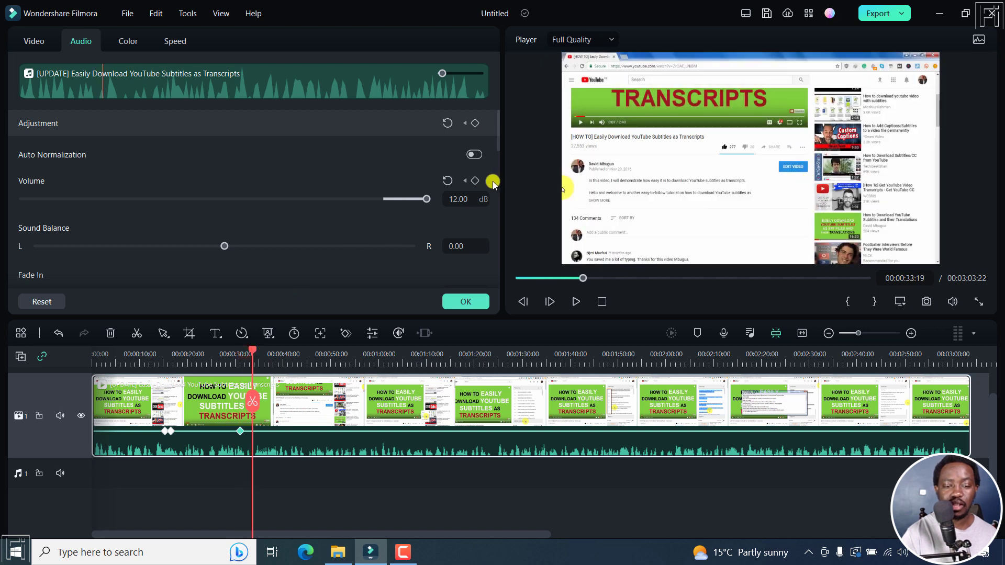
{"action": "left_click", "coordinate": [473, 180]}
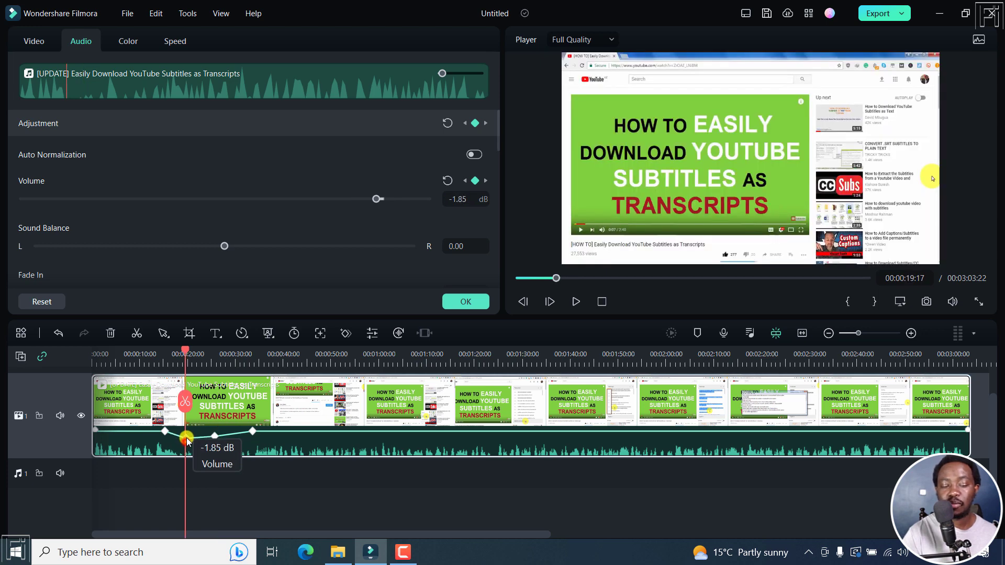
Step: Lower the middle volume keyframe so the audio dips near 20 seconds
{"action": "left_click_drag", "start_coordinate": [378, 198], "coordinate": [389, 198]}
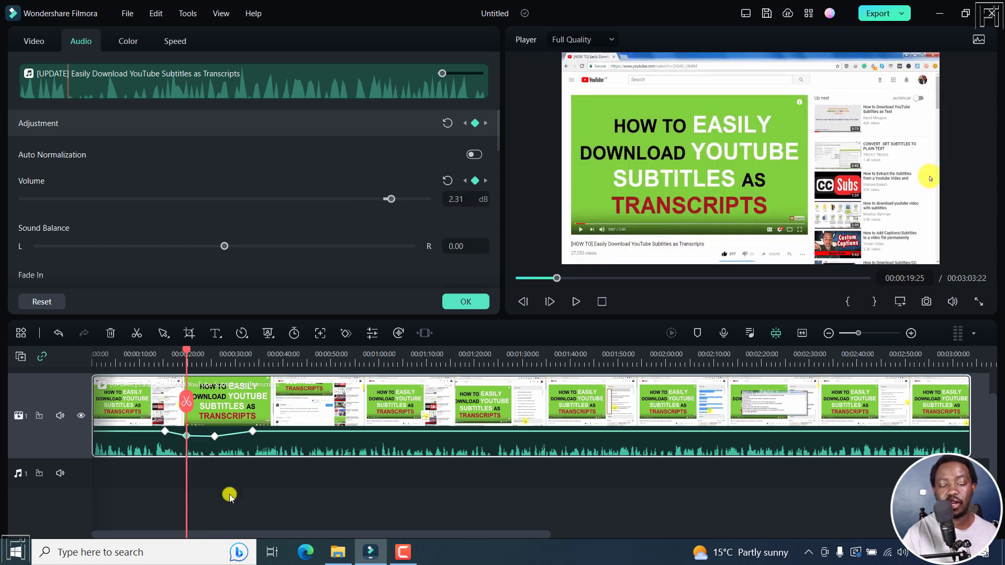